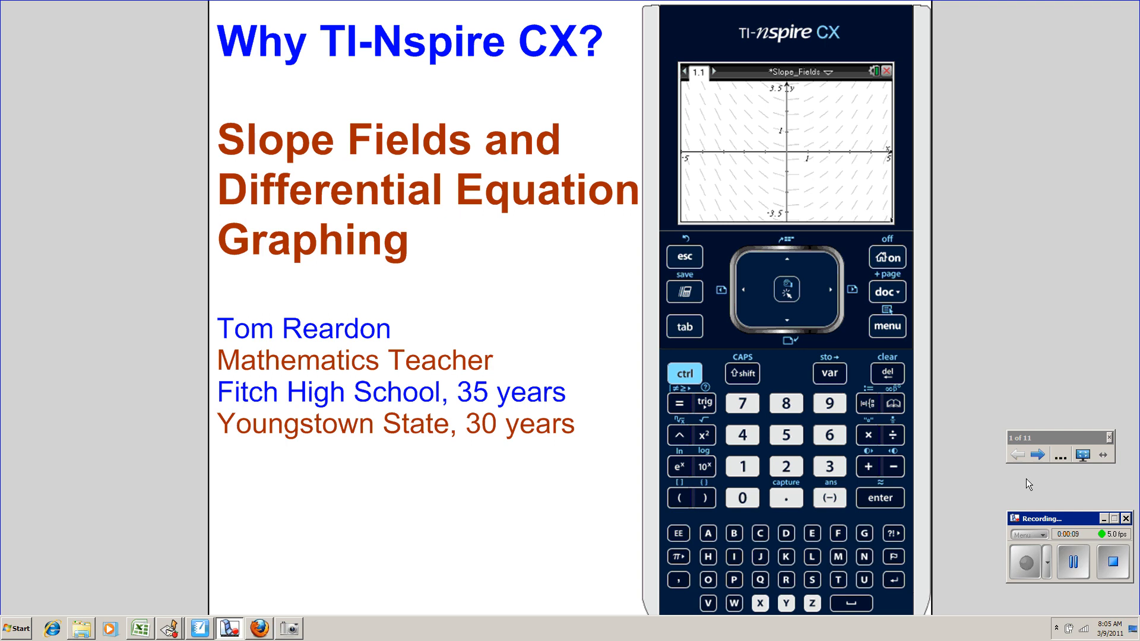
# Advance the SMART Notebook slides to page 4, the slope field and differential equation request slide
pyautogui.click(1038, 454)
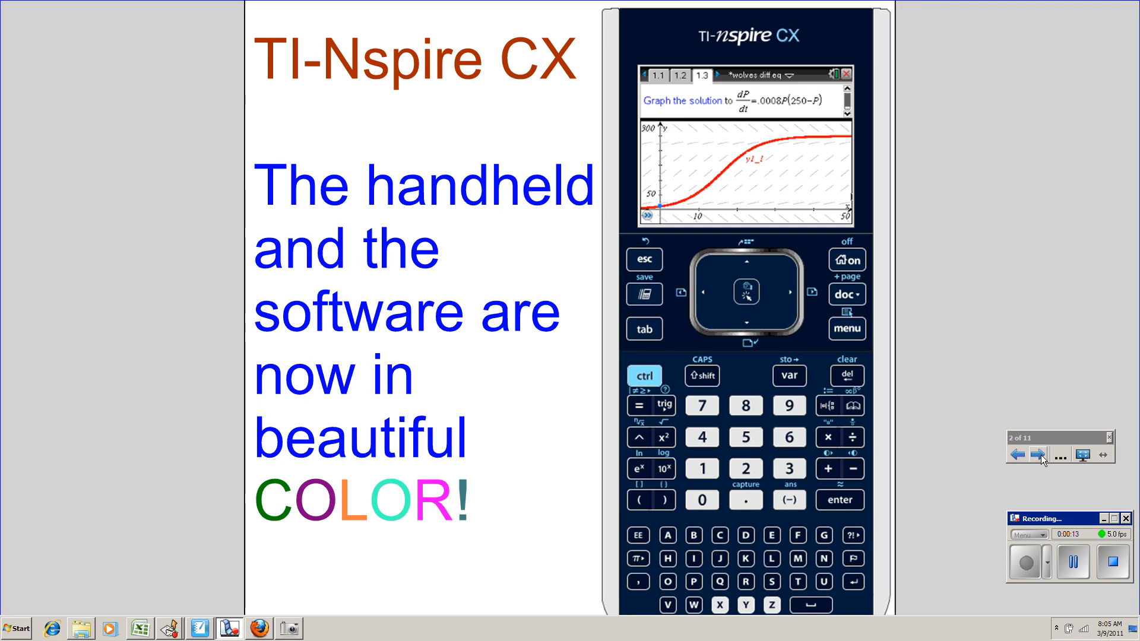
pyautogui.click(1038, 455)
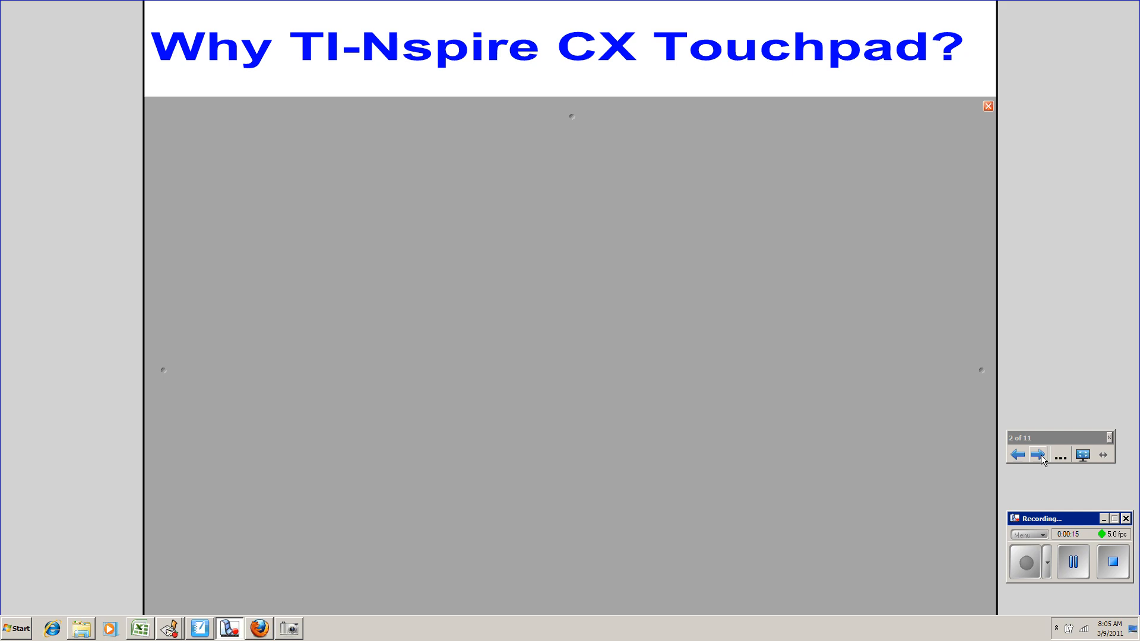
pyautogui.click(1037, 454)
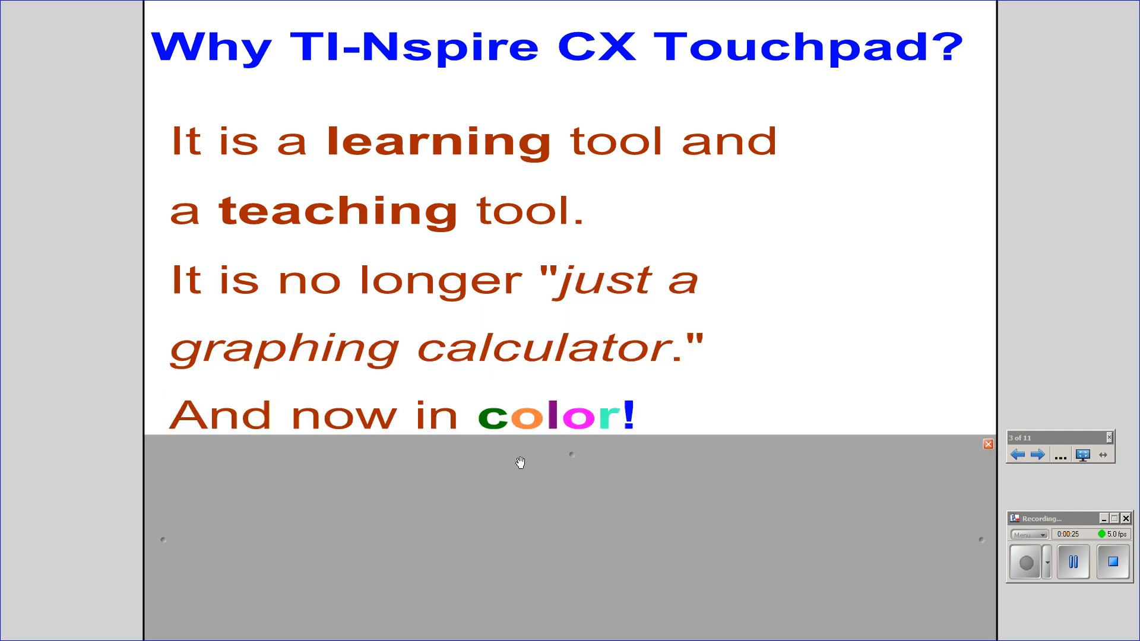
pyautogui.click(1039, 455)
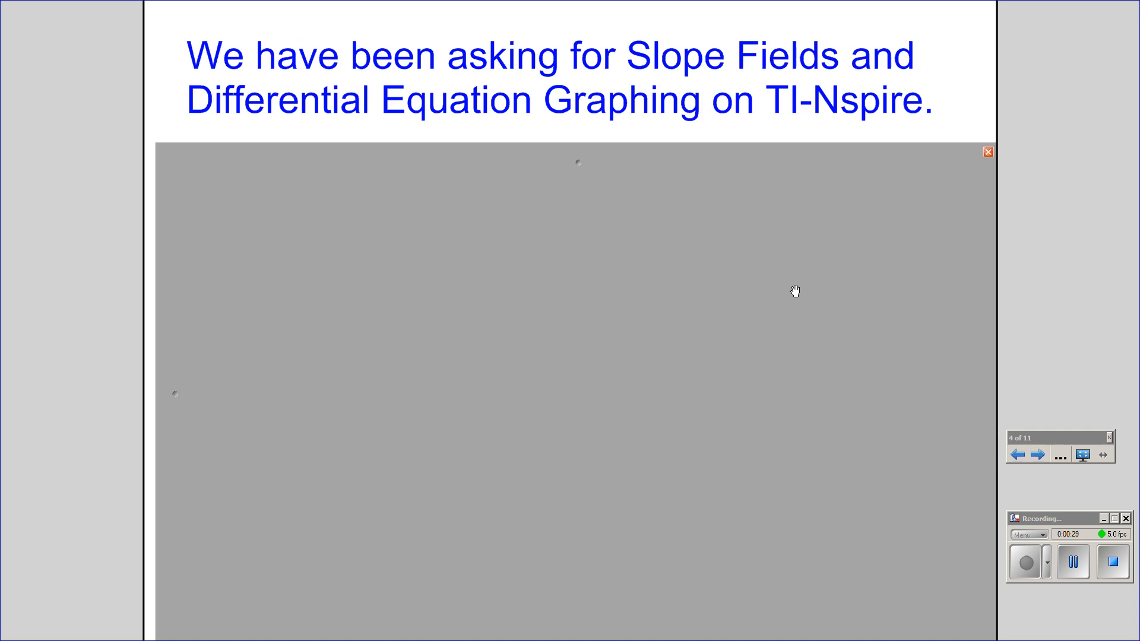
pyautogui.moveTo(581, 149)
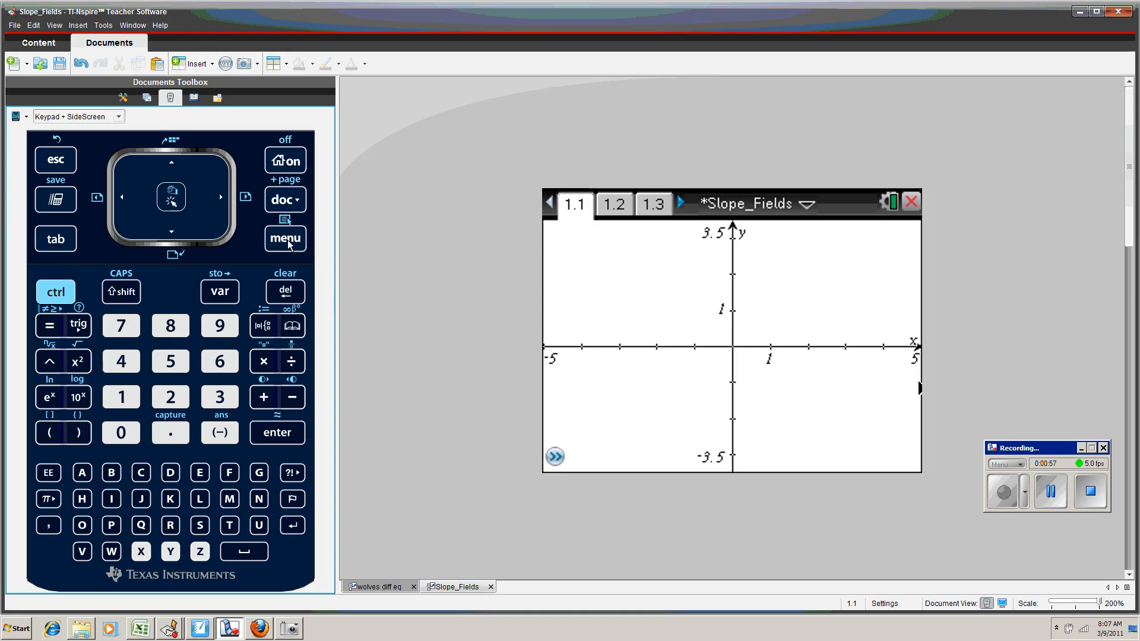
# Enter the differential equation y1' = (1/2)·x to draw its slope field
pyautogui.click(285, 237)
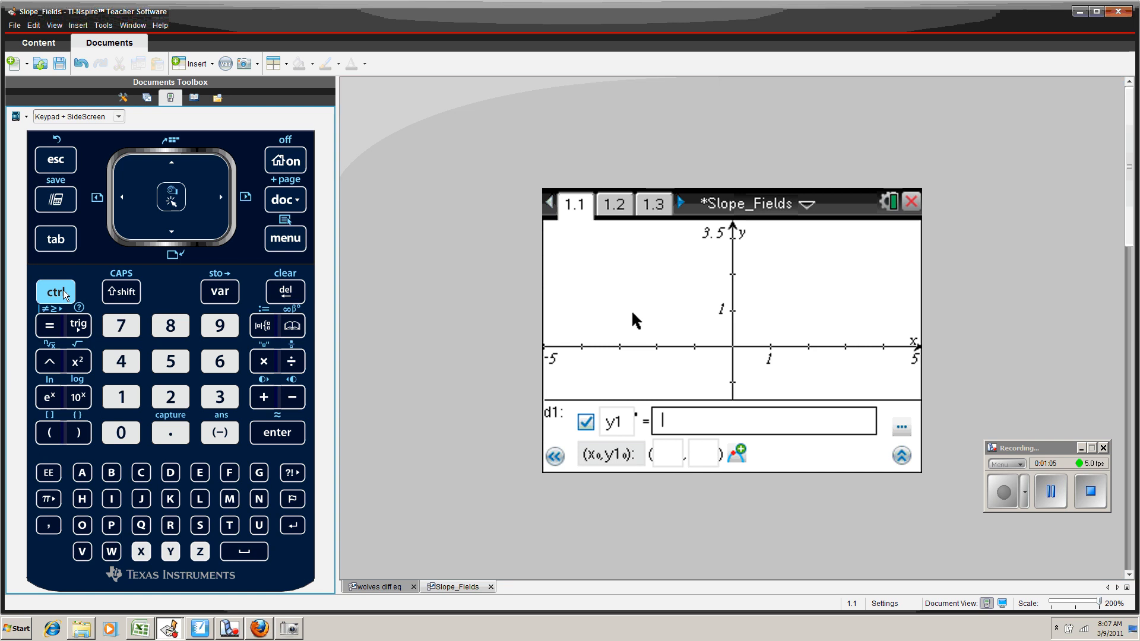
pyautogui.click(290, 361)
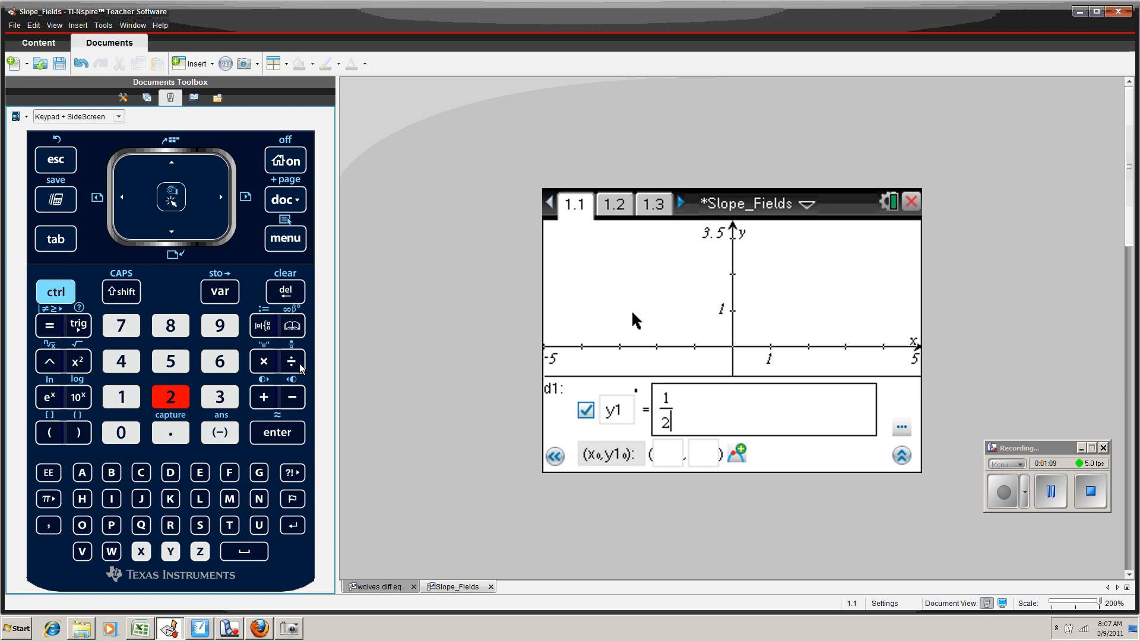
pyautogui.click(141, 551)
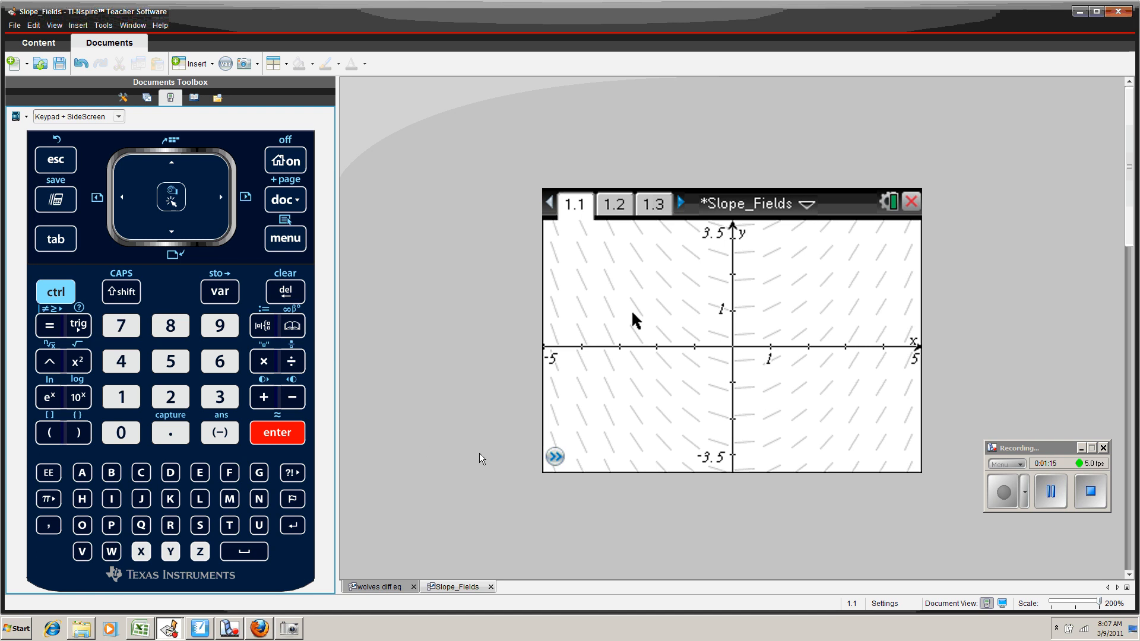
pyautogui.moveTo(958, 504)
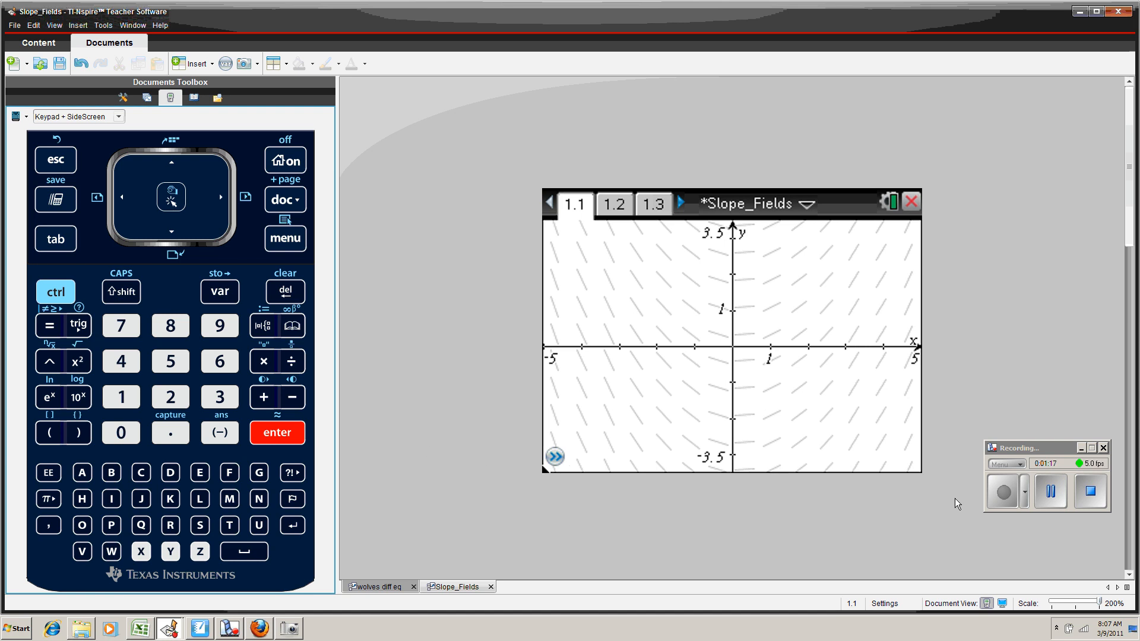
pyautogui.moveTo(971, 521)
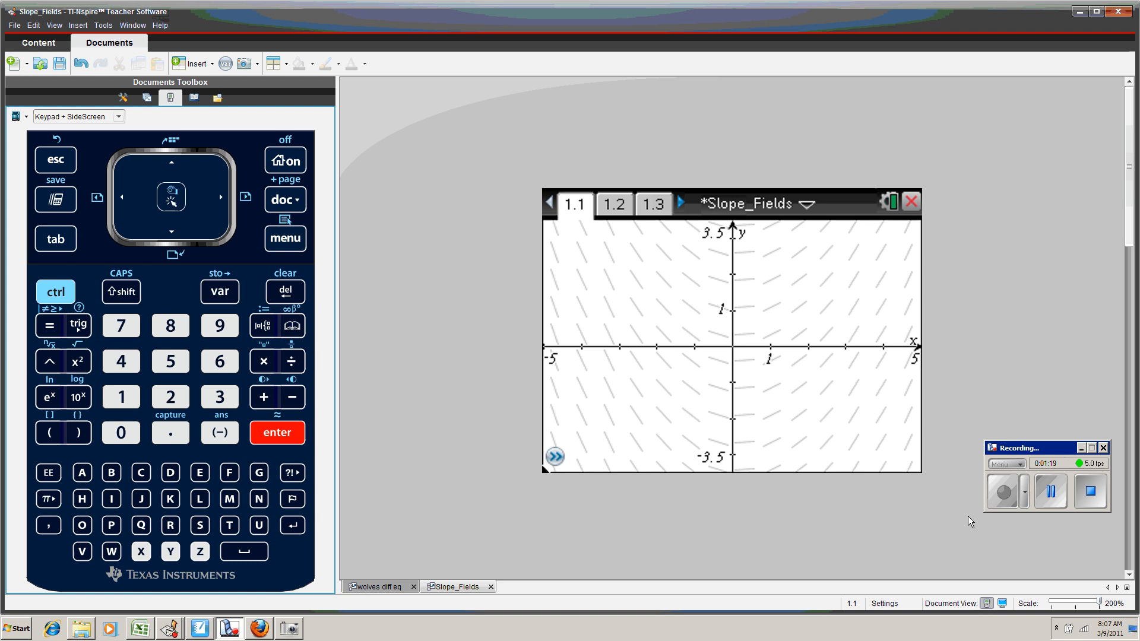
pyautogui.moveTo(914, 546)
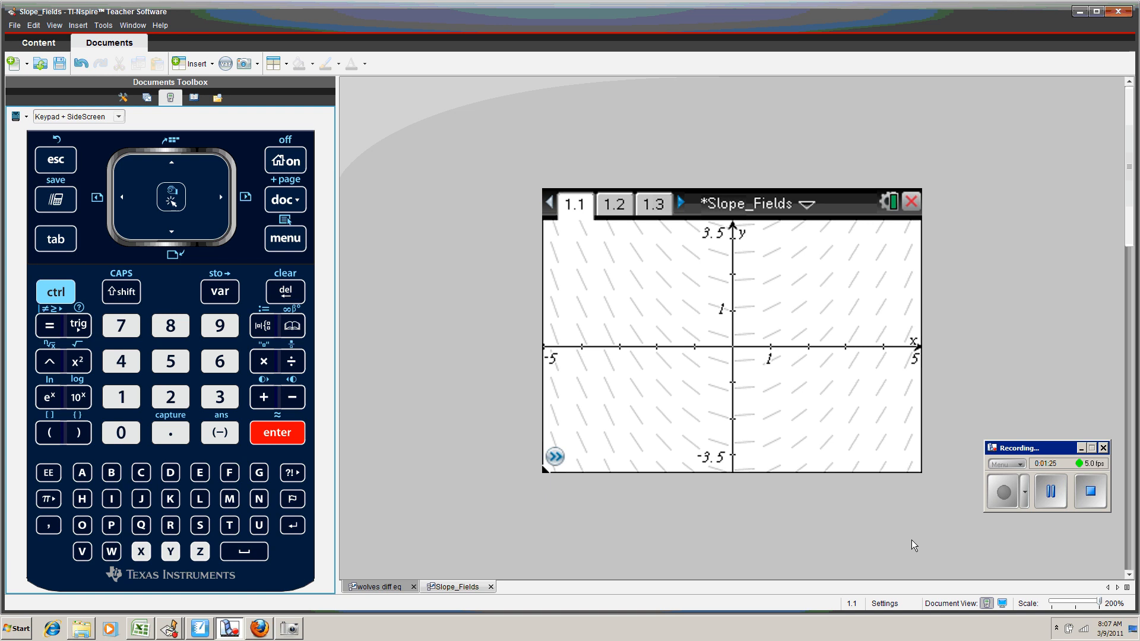
# Set the initial condition x0 = 0, y10 = 1 and plot the solution curve
pyautogui.click(549, 364)
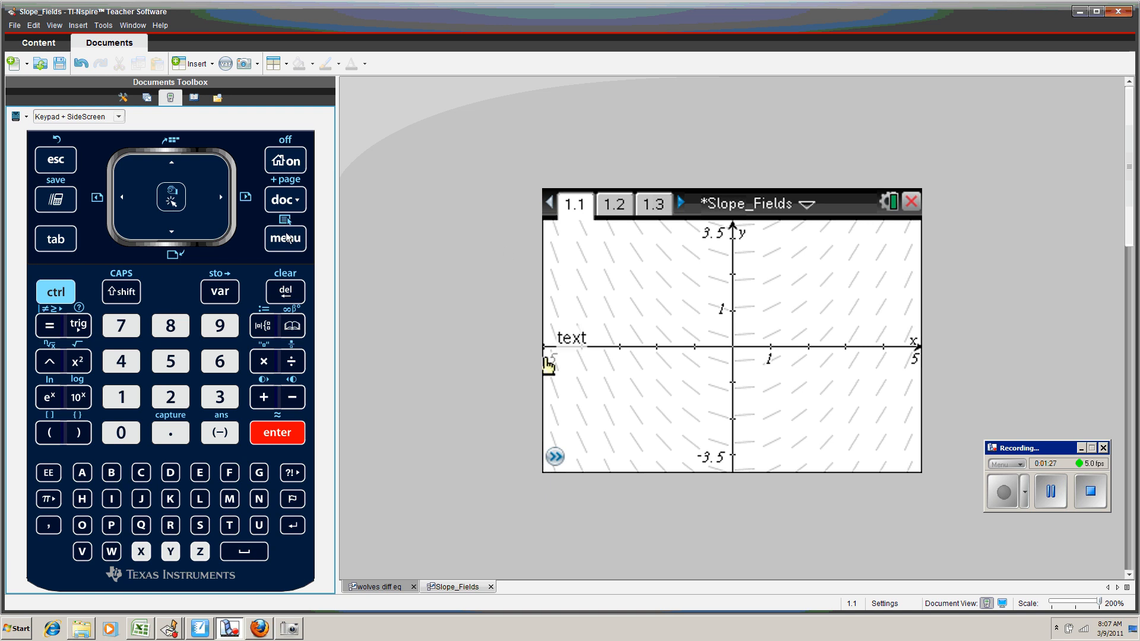
pyautogui.moveTo(546, 487)
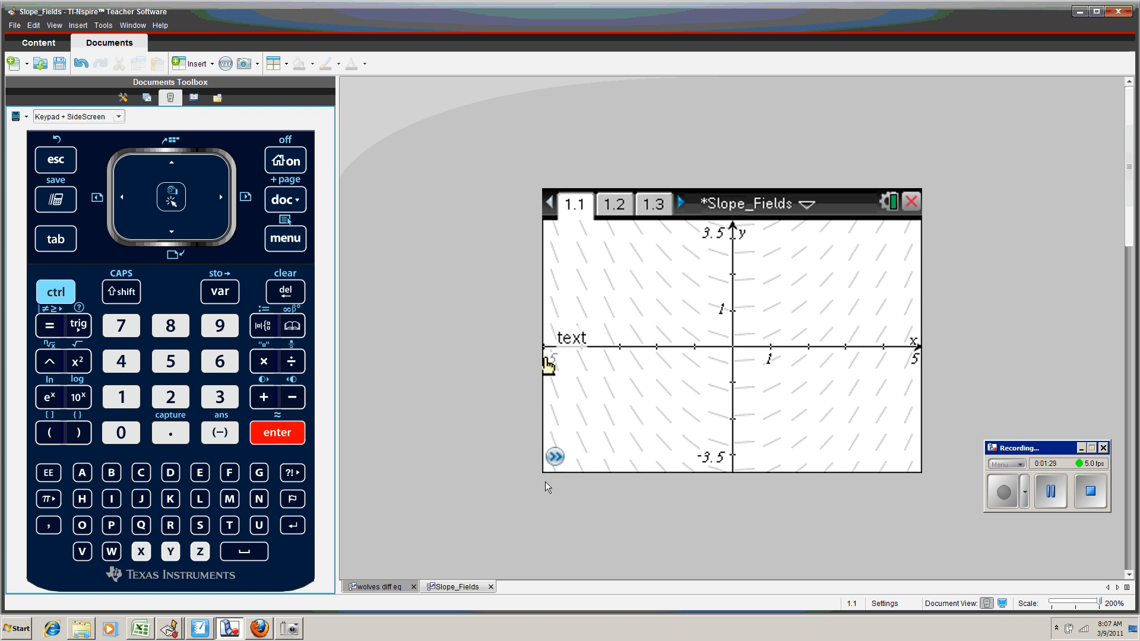
pyautogui.moveTo(560, 491)
pyautogui.write('1')
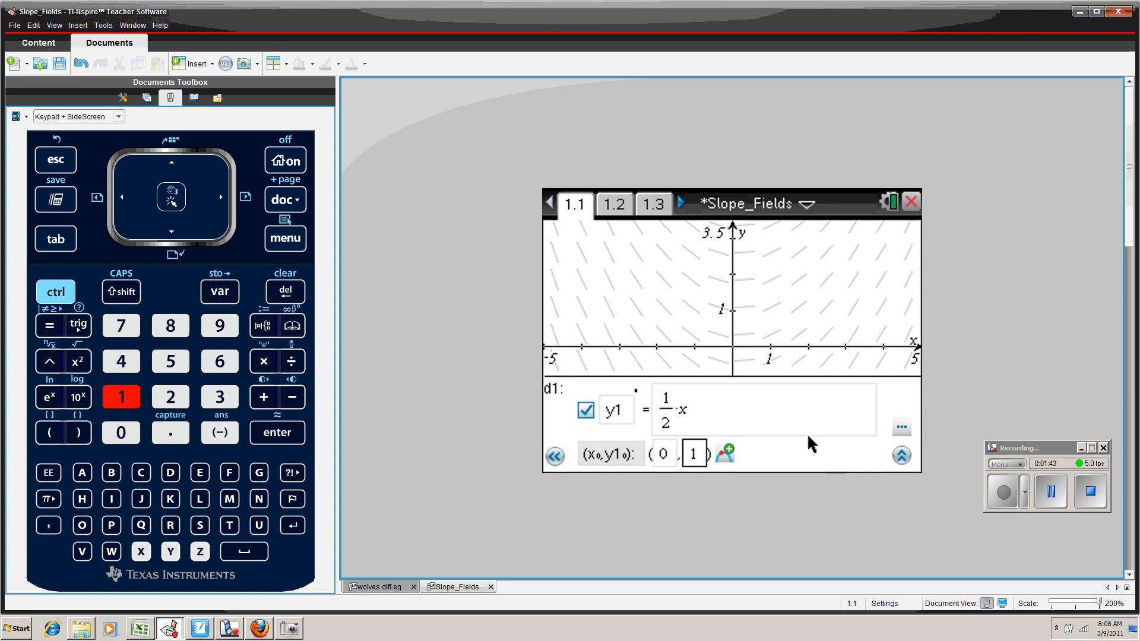
pyautogui.press('enter')
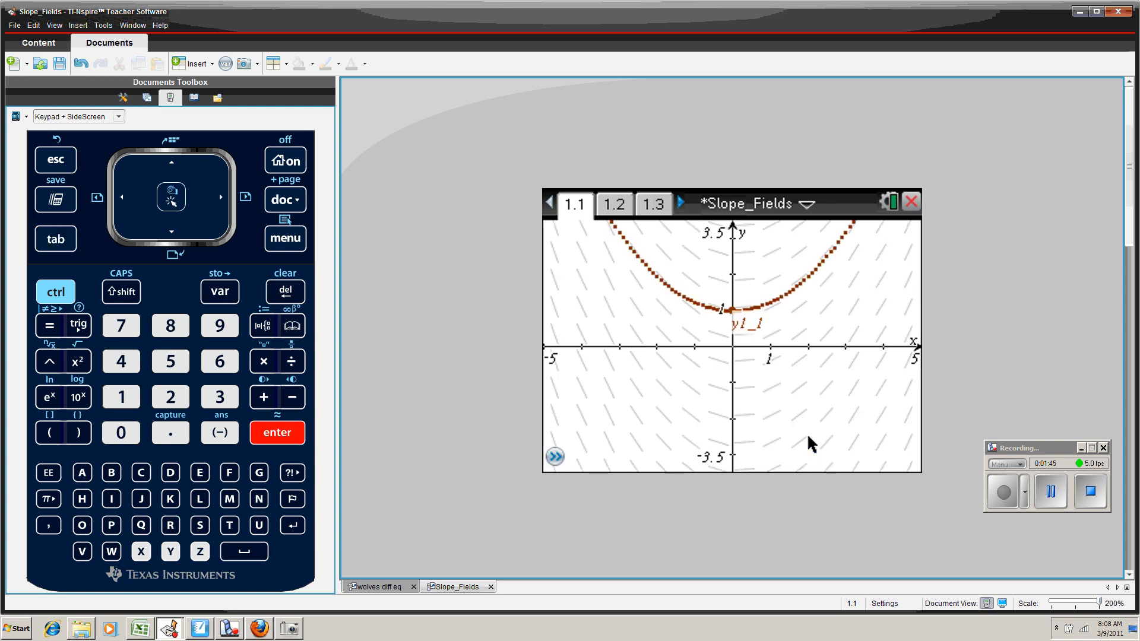
pyautogui.click(277, 432)
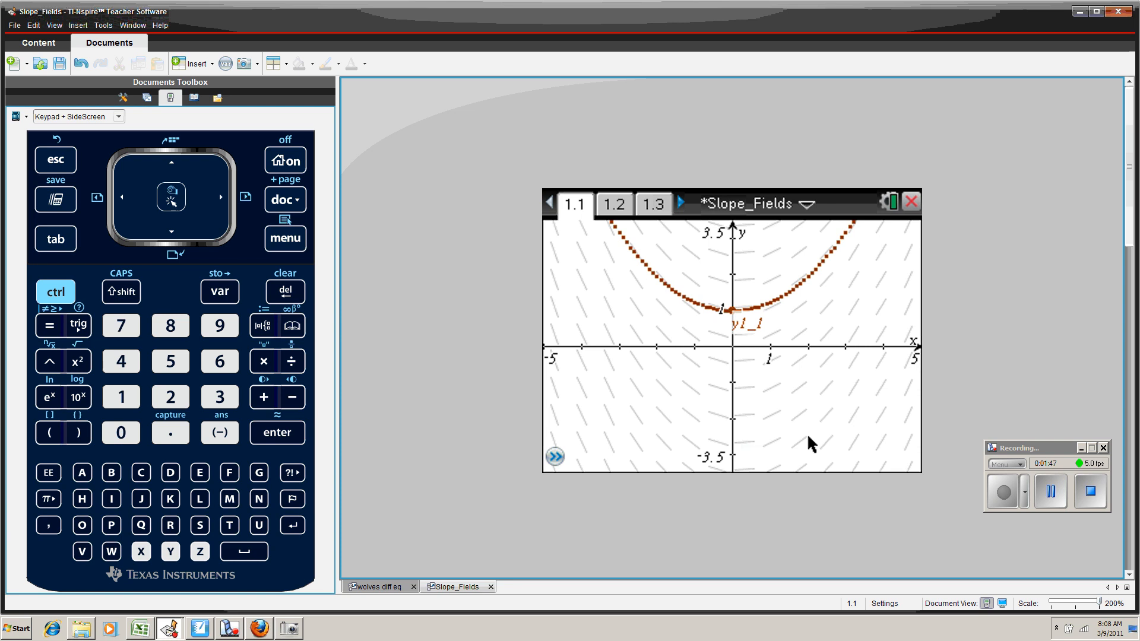
pyautogui.moveTo(809, 333)
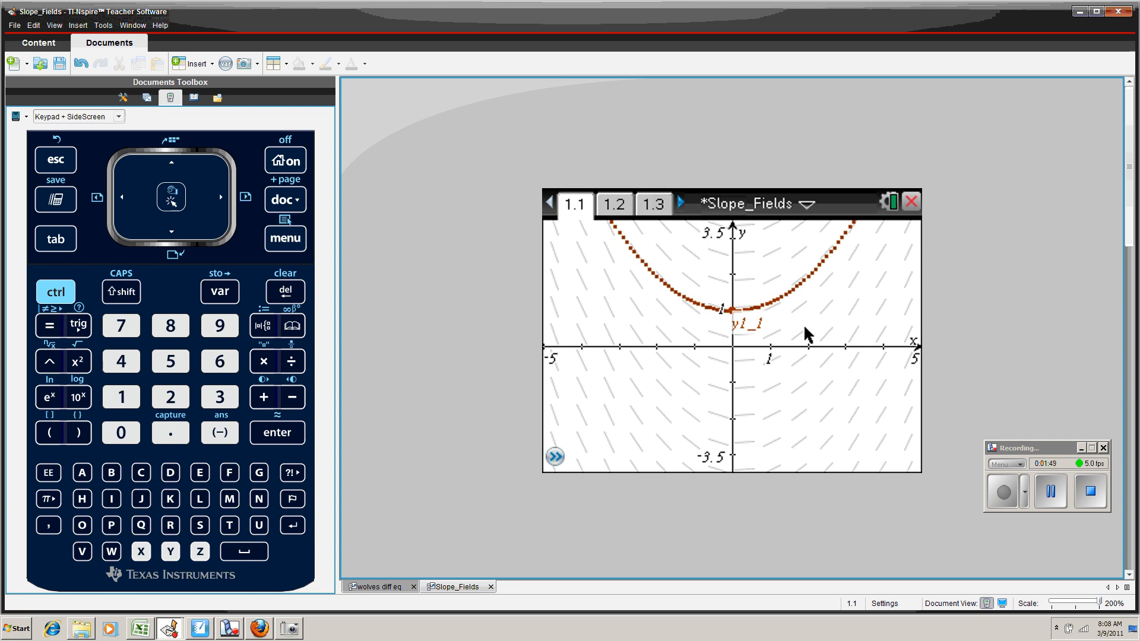
pyautogui.moveTo(810, 324)
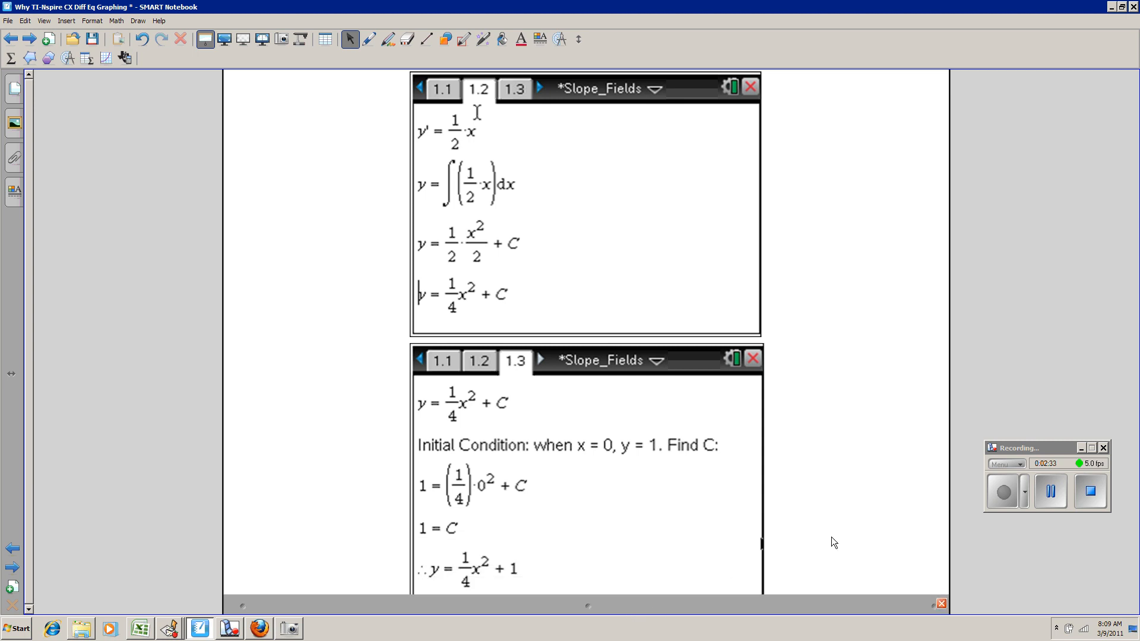
pyautogui.moveTo(887, 509)
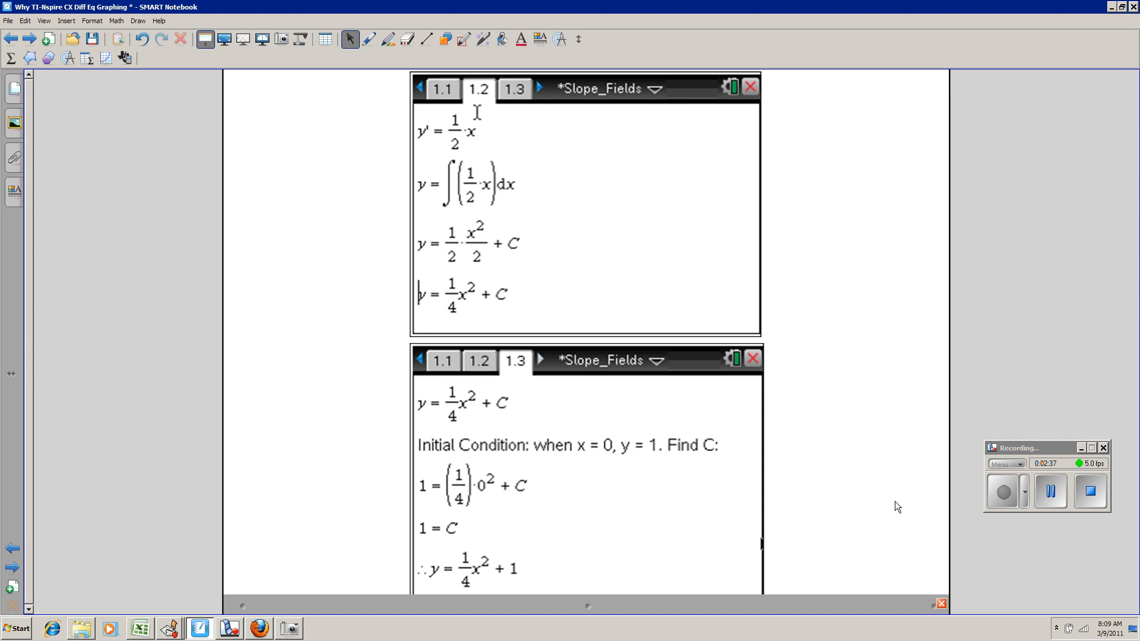
pyautogui.moveTo(910, 503)
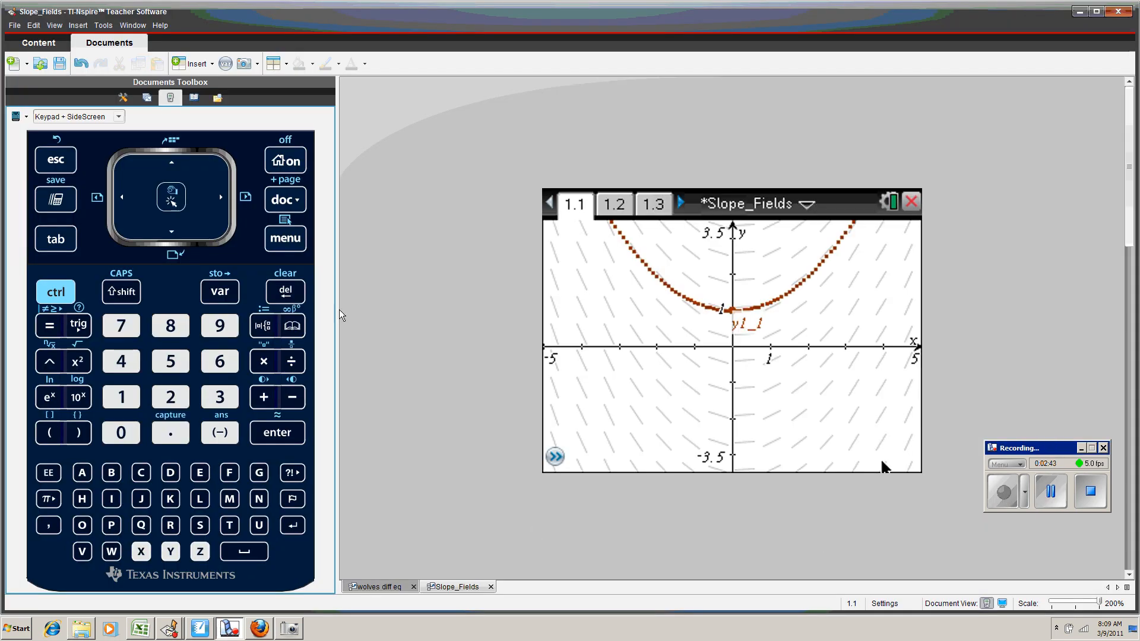
pyautogui.moveTo(398, 375)
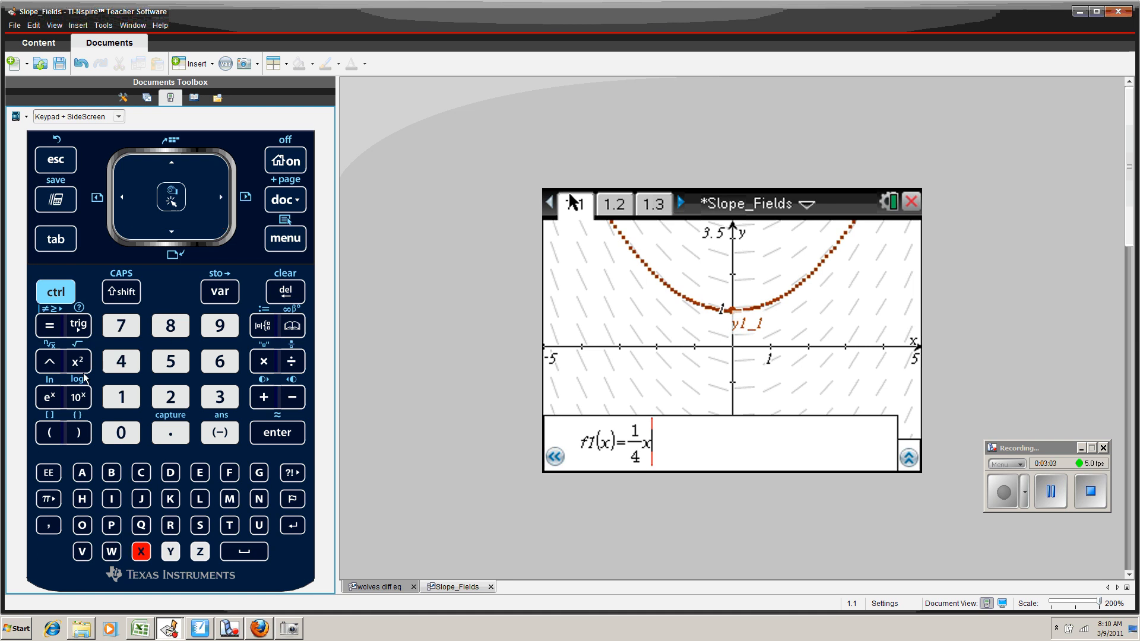
# Graph f1(x) = ¼x² + 1 on page 1.1 to overlay the solution curve
pyautogui.click(76, 360)
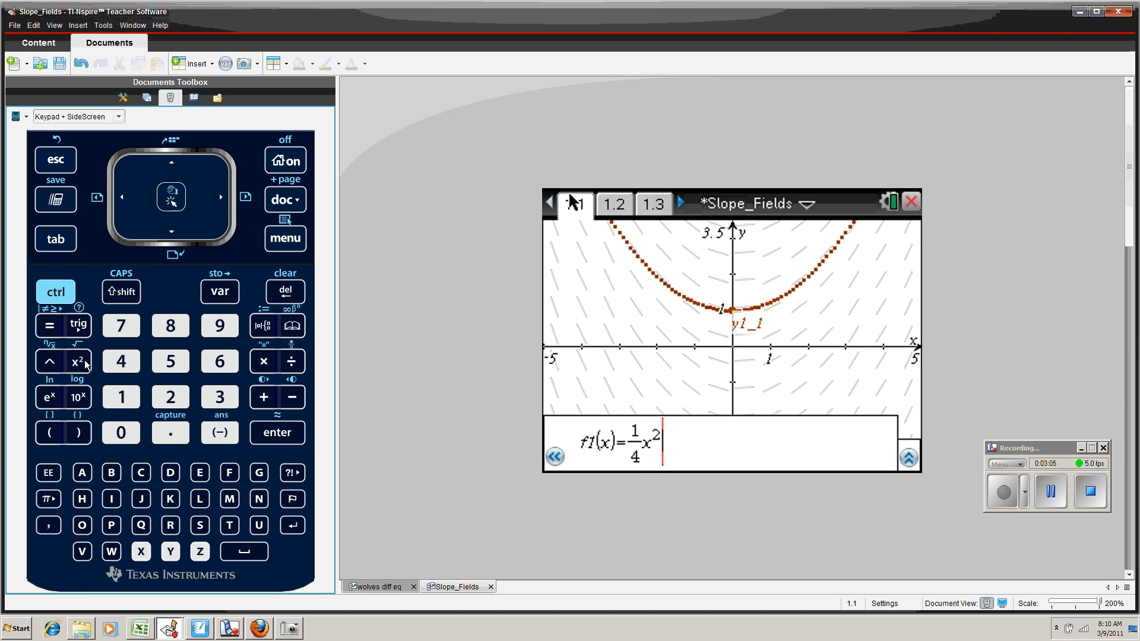
pyautogui.click(121, 397)
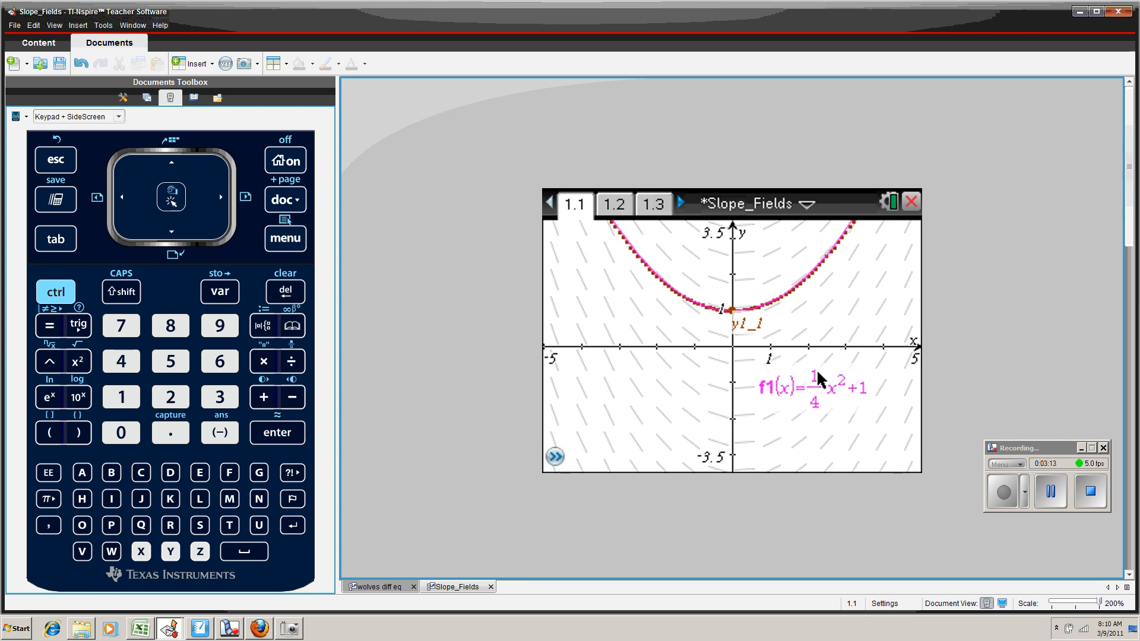
pyautogui.moveTo(840, 331)
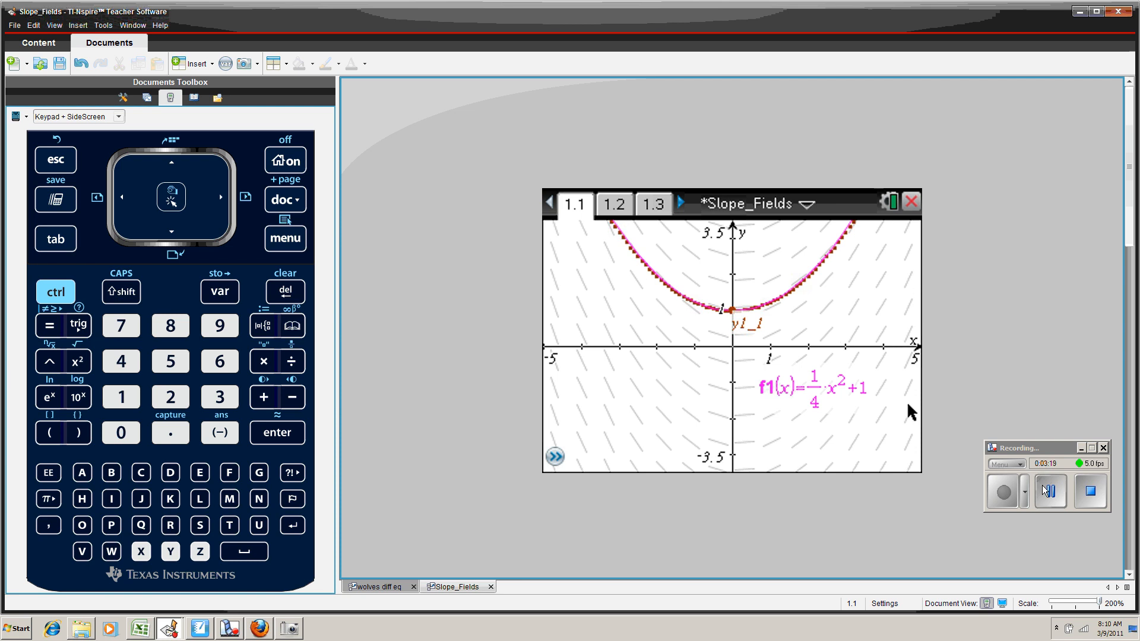
pyautogui.click(375, 586)
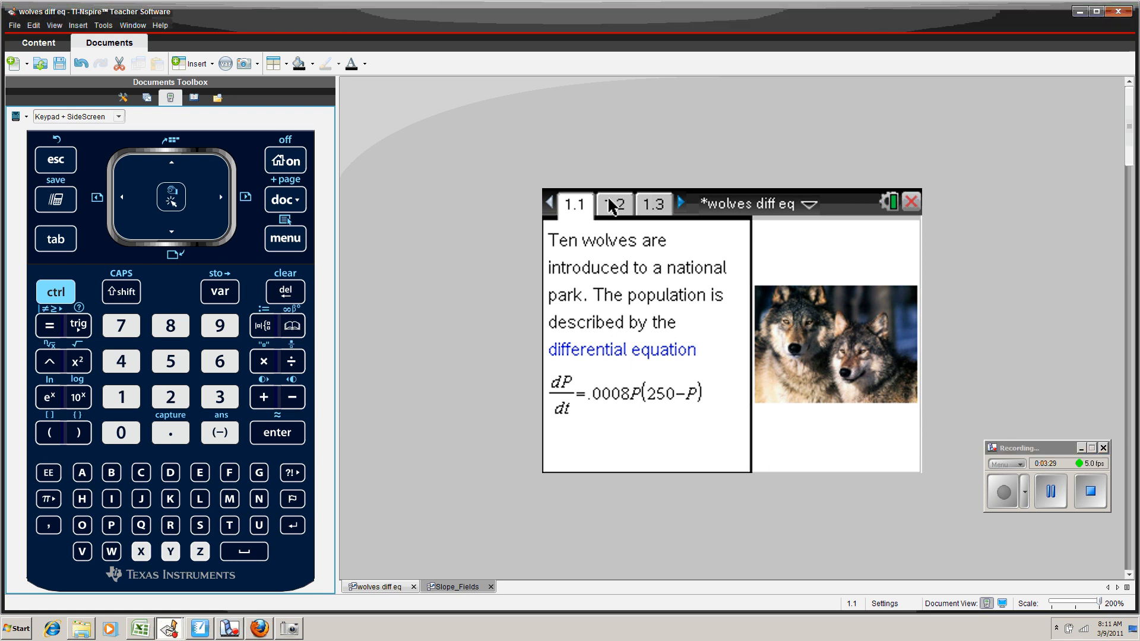
# Page through the wolves document's page 1.2 to the graph on page 1.3
pyautogui.click(613, 205)
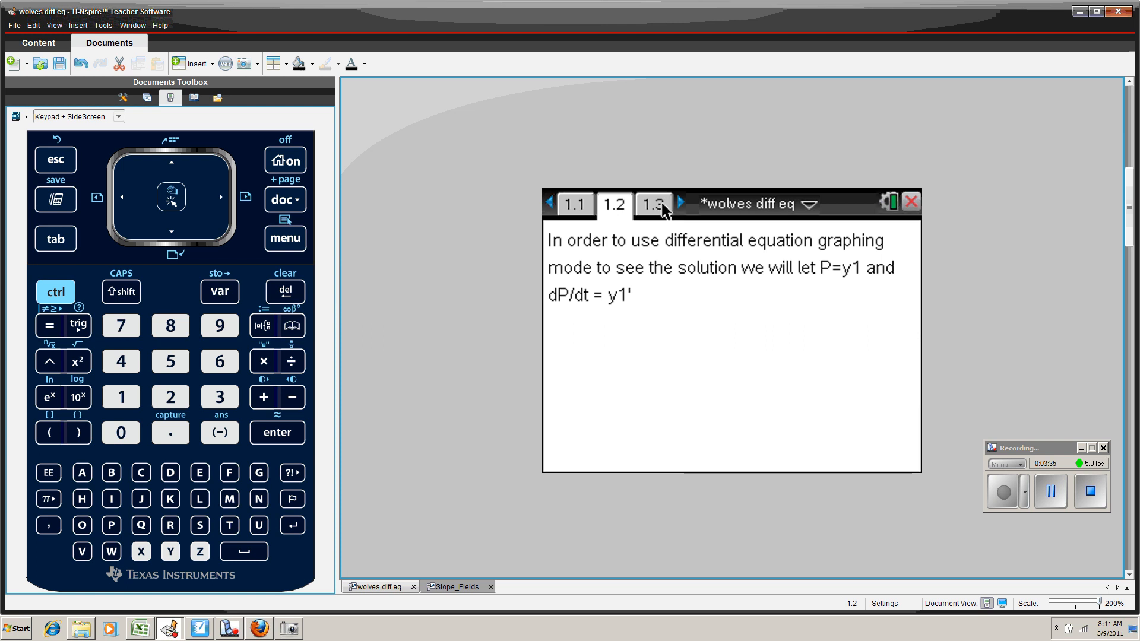
pyautogui.click(652, 205)
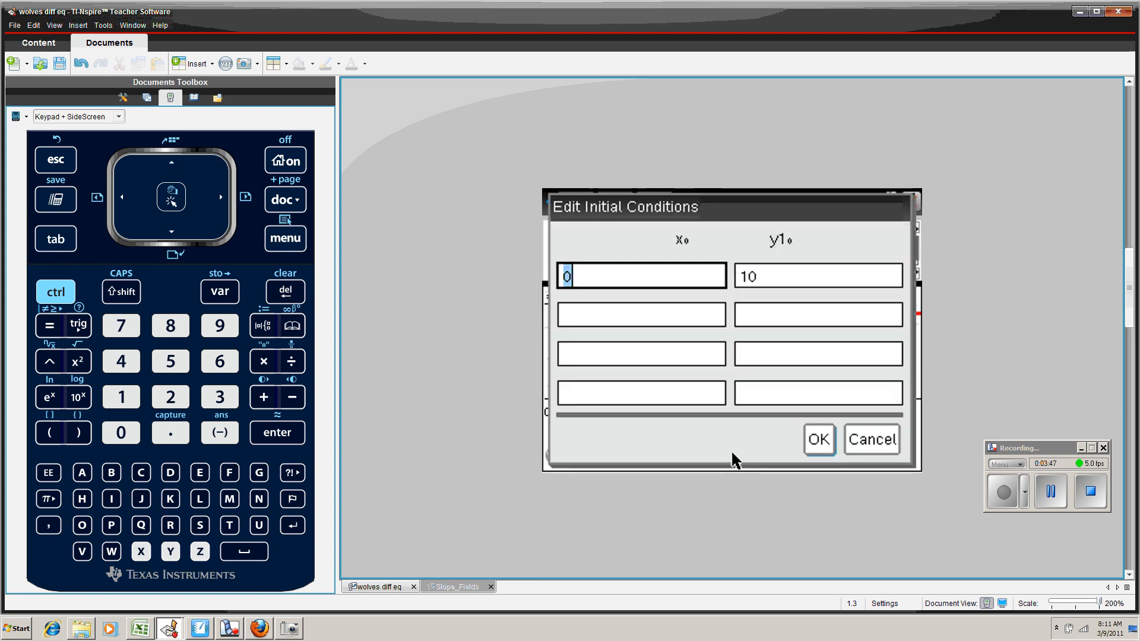
# Add a second initial condition of 50 wolves at time 0 and confirm
pyautogui.click(641, 314)
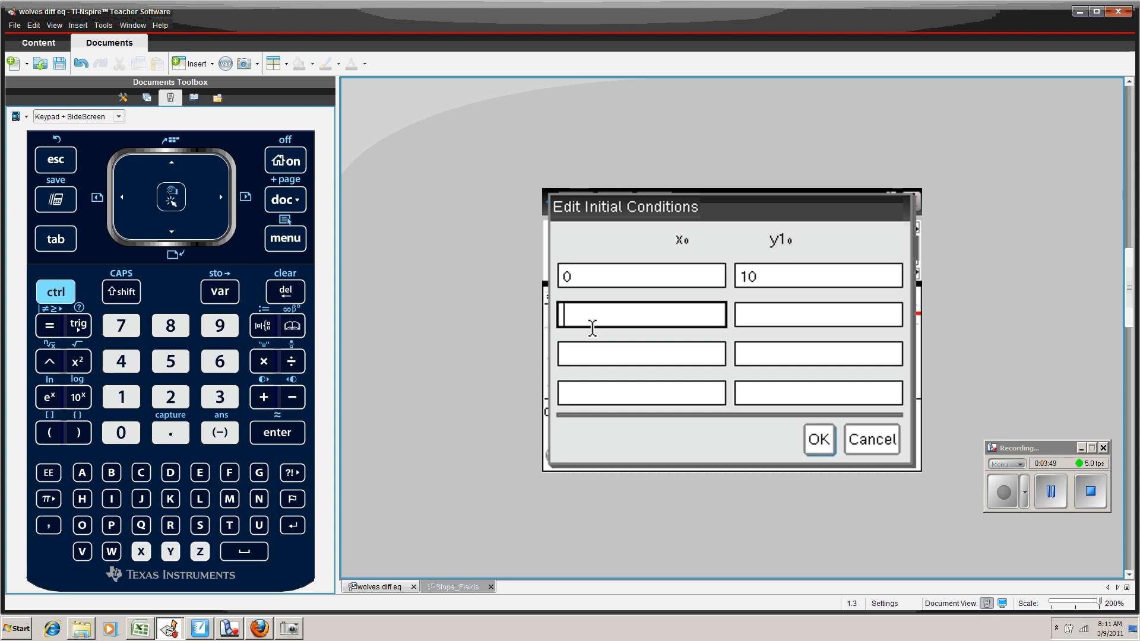
pyautogui.write('5')
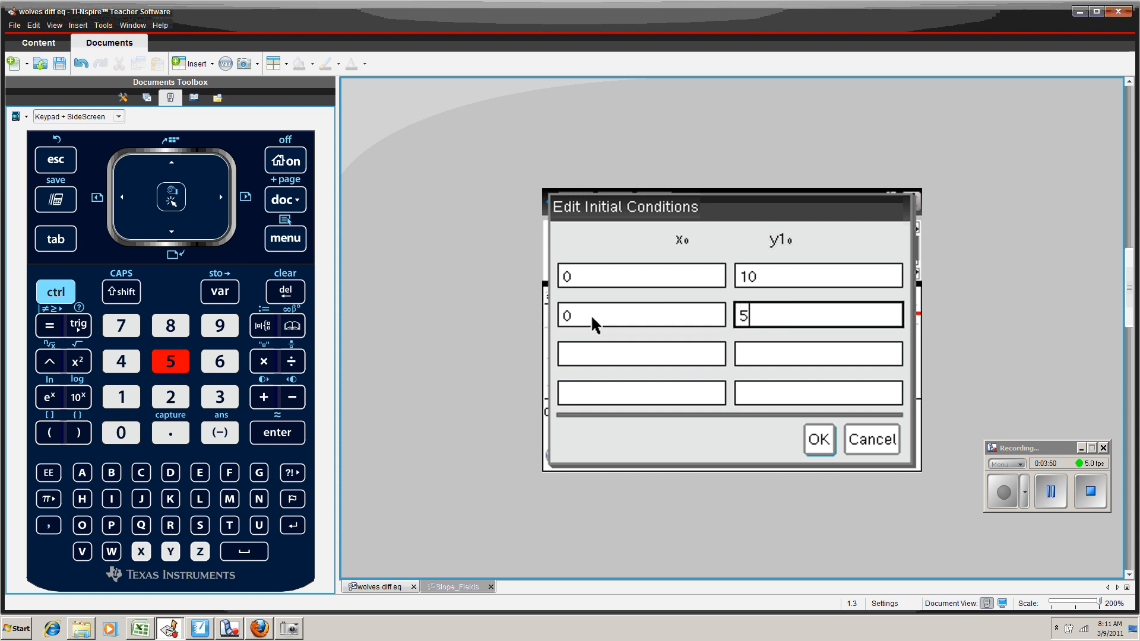
pyautogui.write('0')
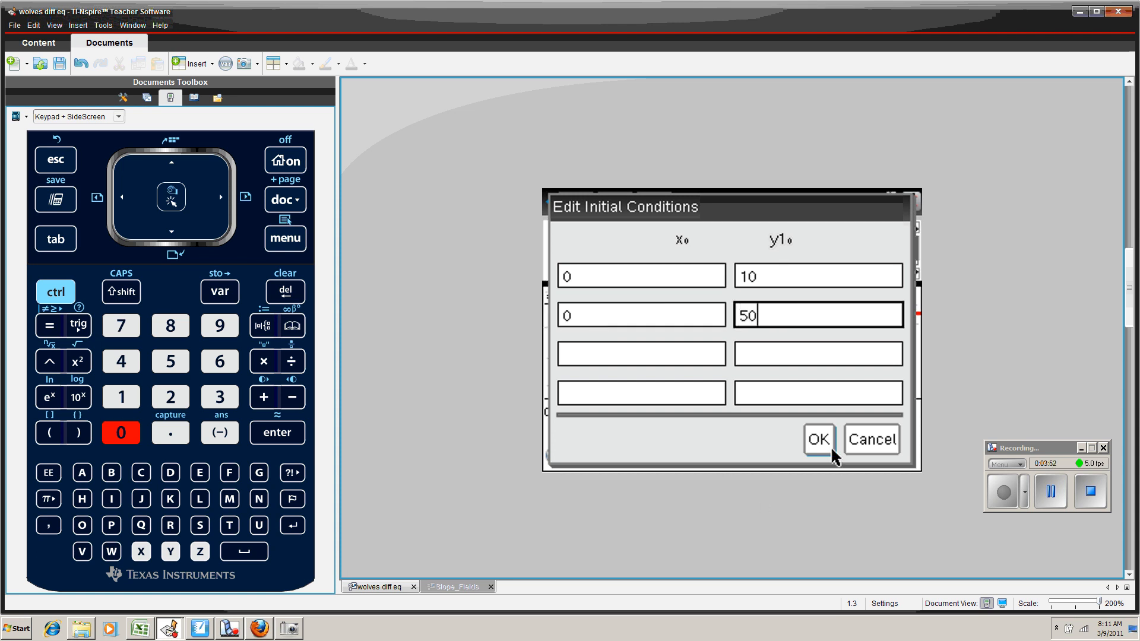
pyautogui.click(817, 439)
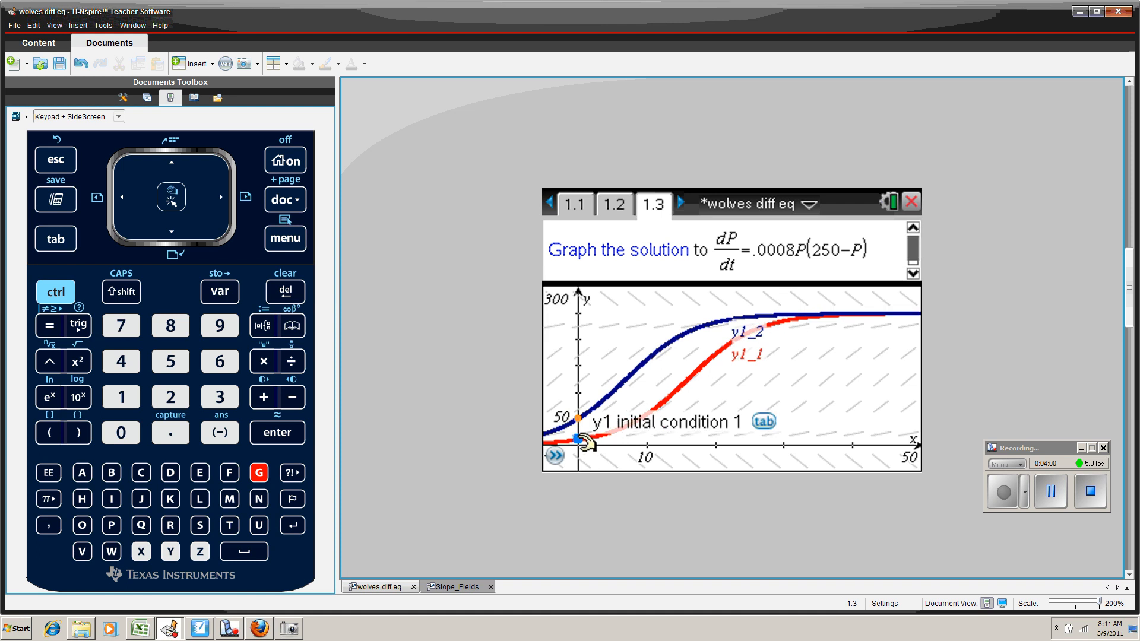
# Drag the orange y1_2 starting point upward along the blue curve
pyautogui.moveTo(578, 438); pyautogui.dragTo(578, 418)
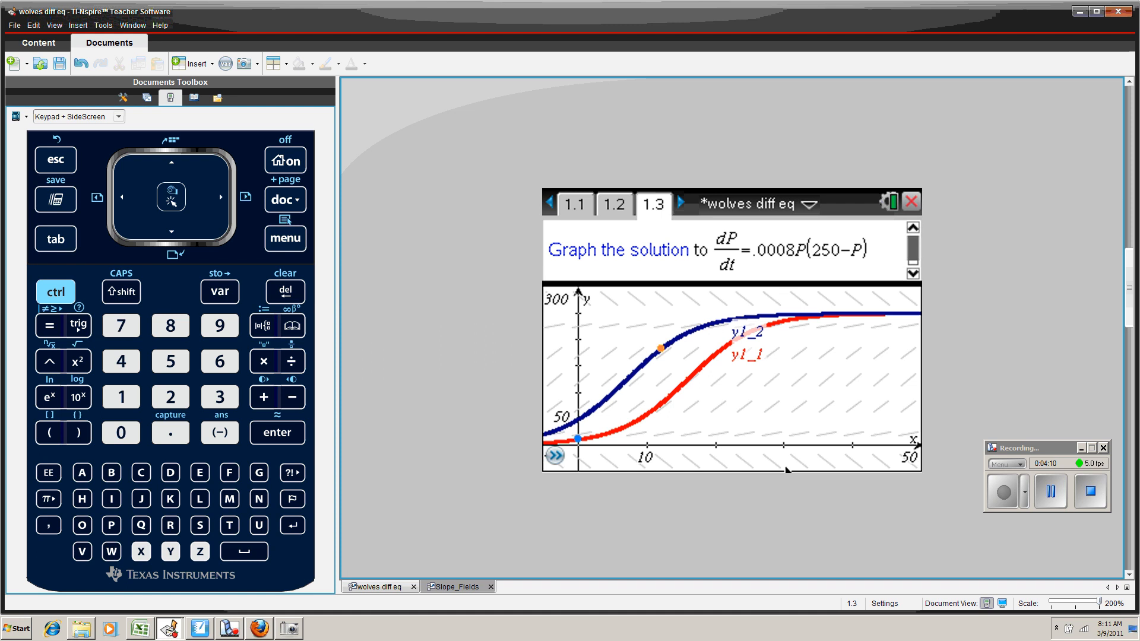
pyautogui.moveTo(923, 521)
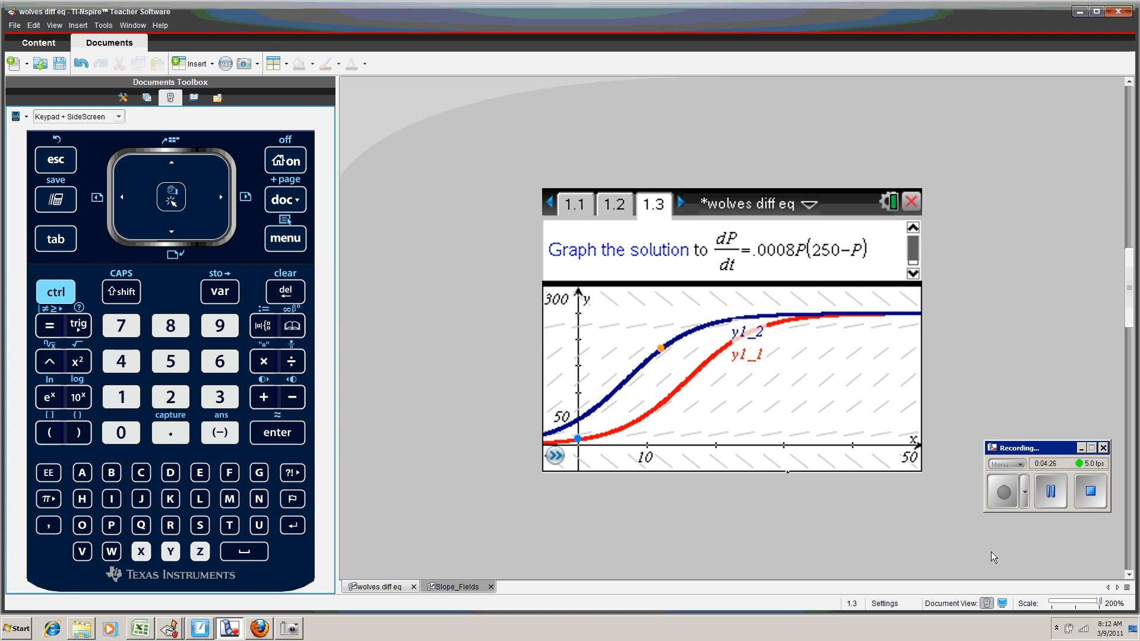
pyautogui.moveTo(1063, 529)
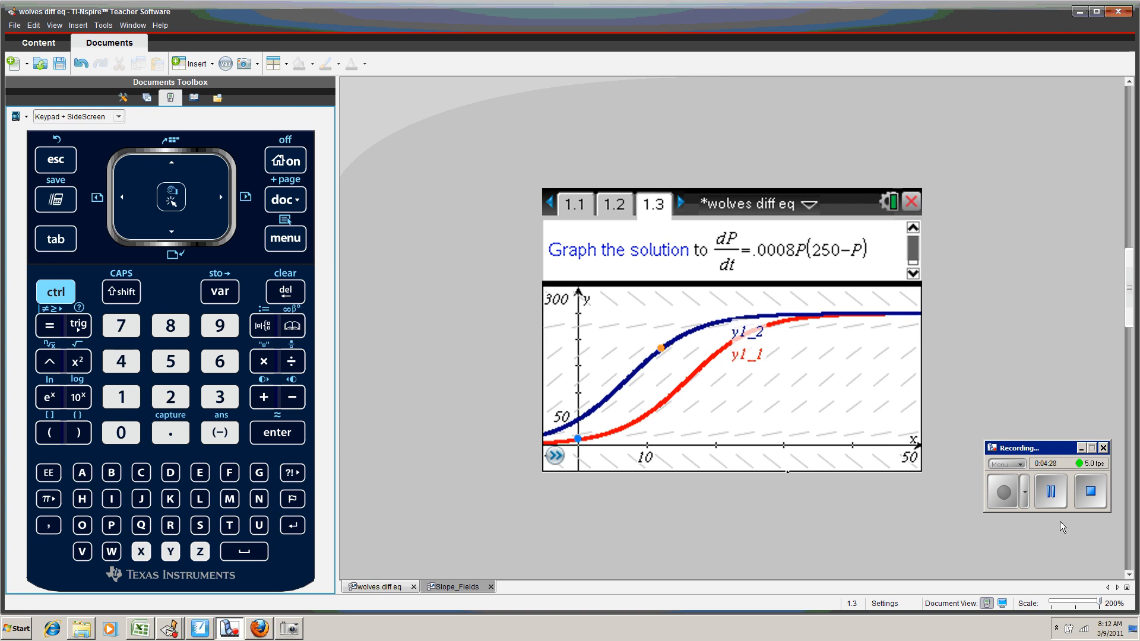